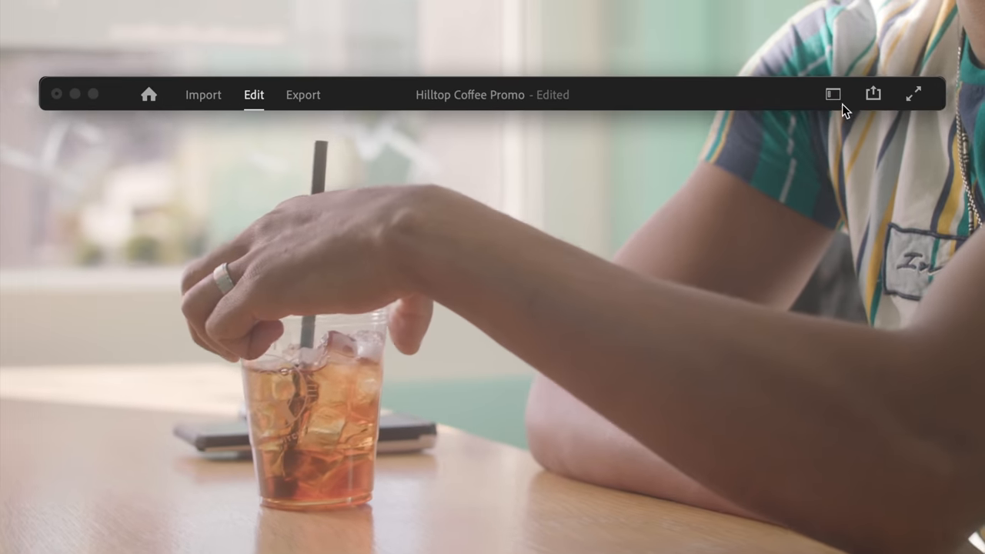
Peek at the workspace menu, then visit the Import and Export tabs and come back to Edit
left_click(833, 94)
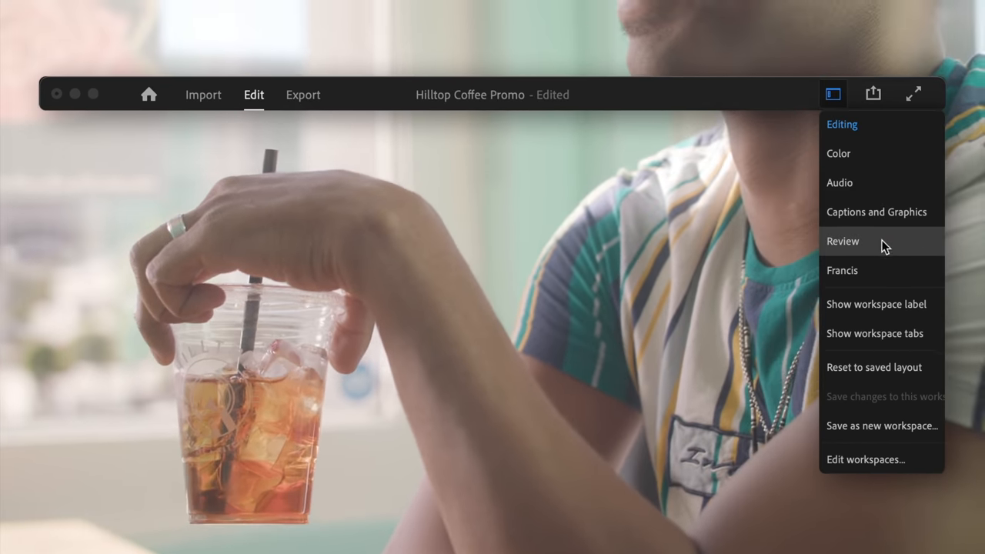
left_click(842, 123)
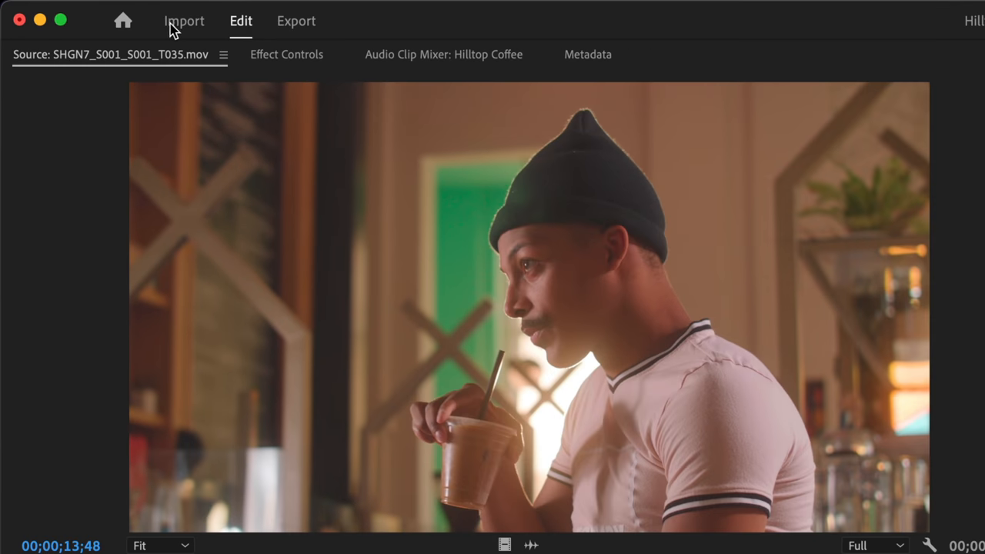
left_click(184, 21)
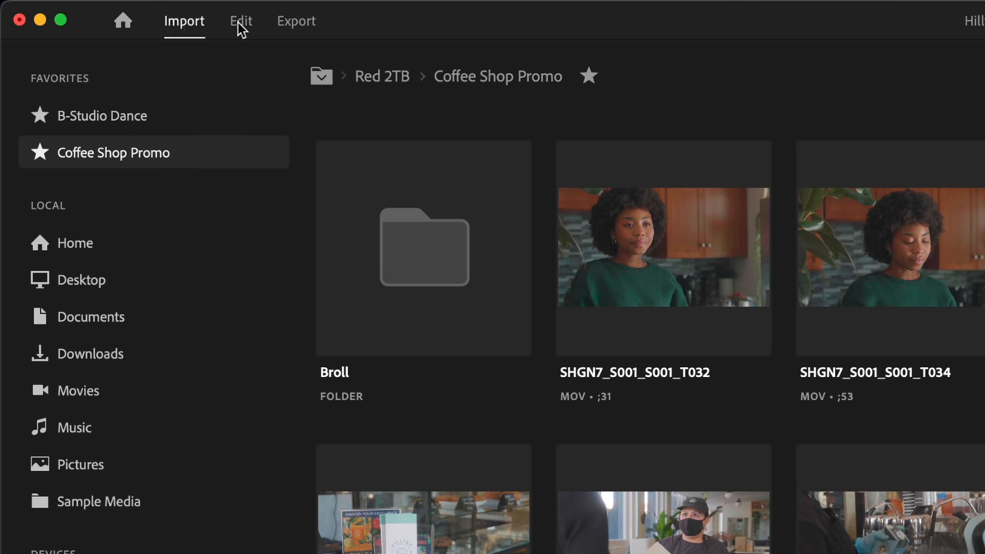
left_click(296, 21)
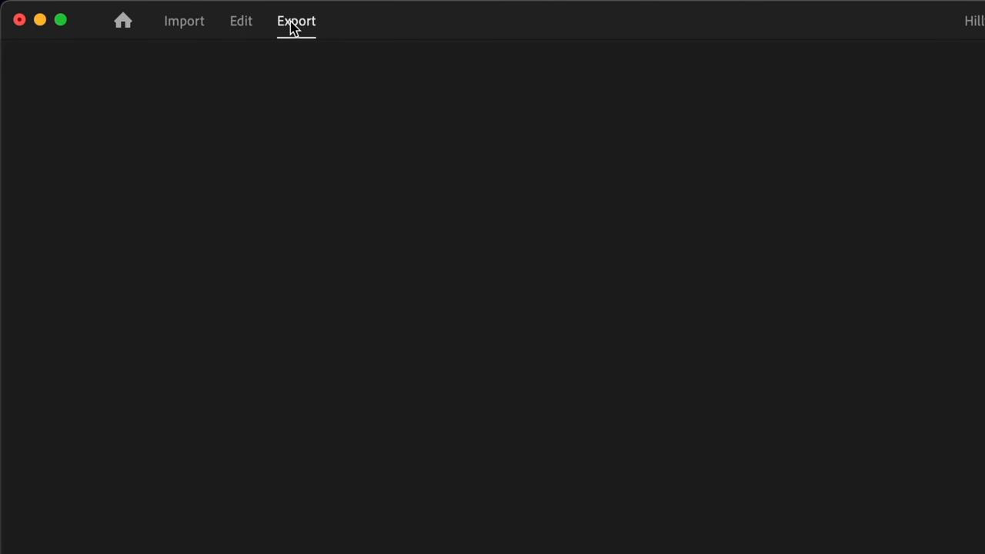
left_click(296, 22)
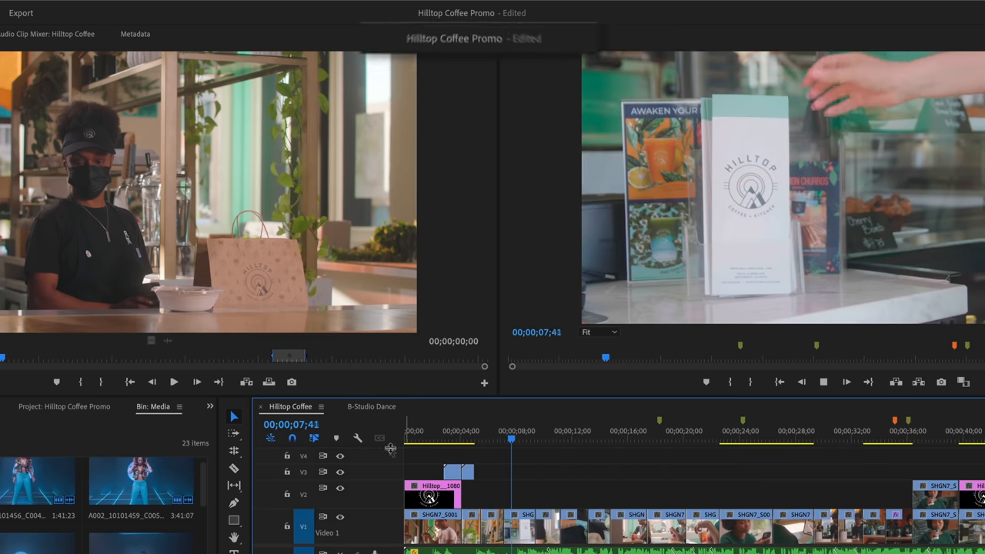
left_click(373, 406)
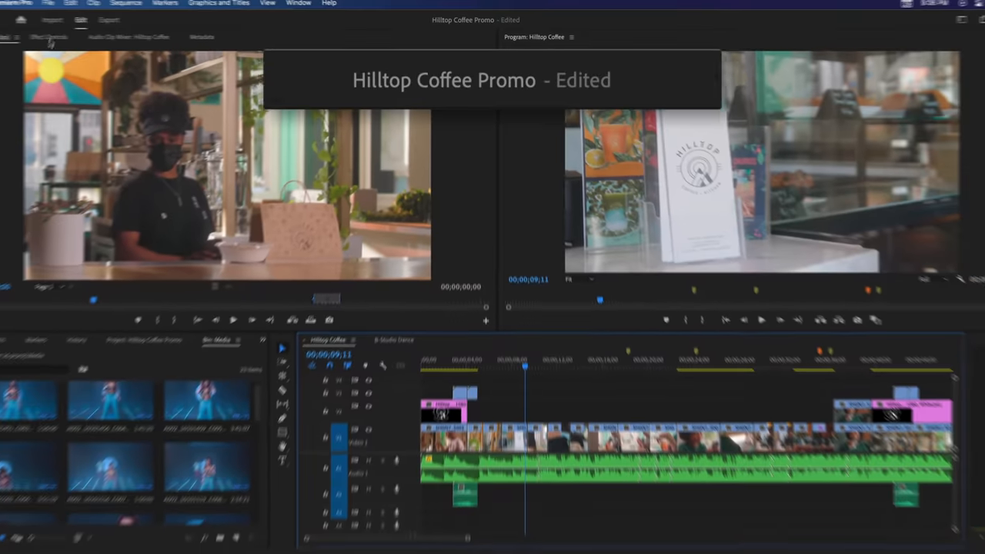
left_click(83, 7)
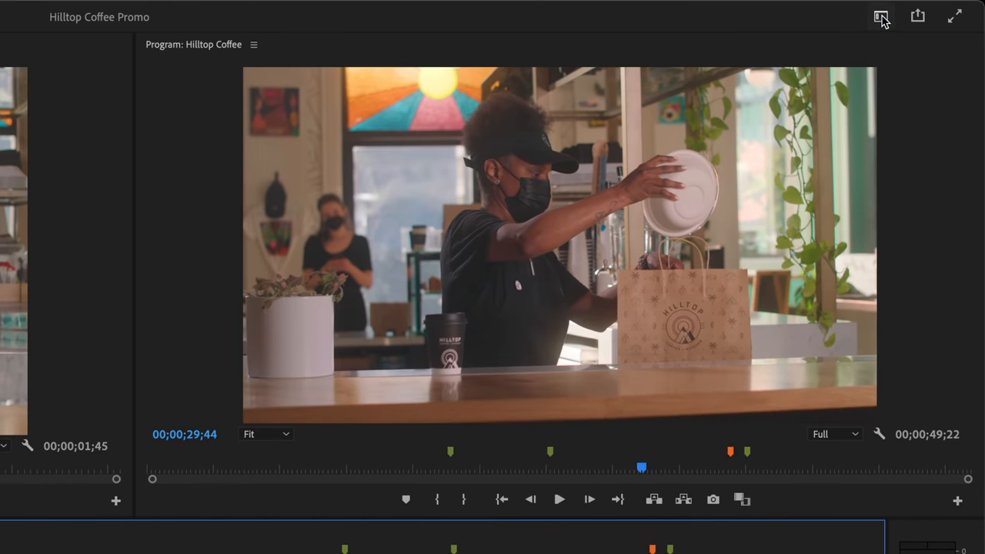
Turn on Show workspace label, then Show workspace tabs, from the workspace menu
left_click(881, 15)
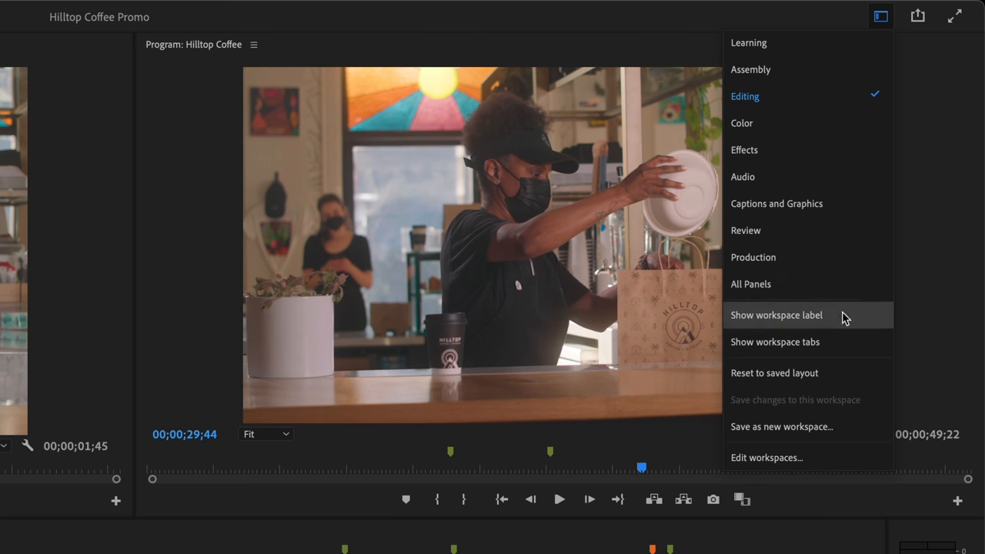
left_click(776, 314)
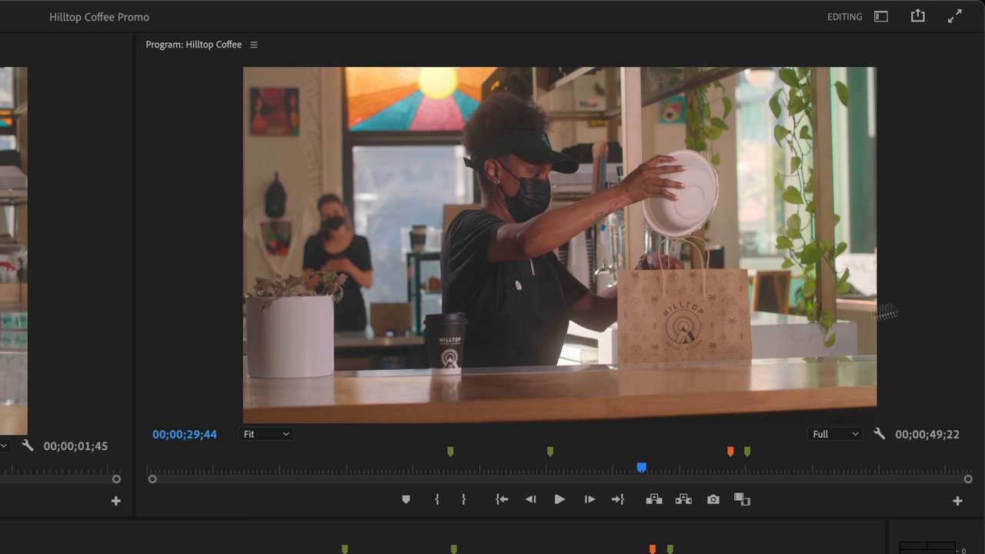
left_click(880, 15)
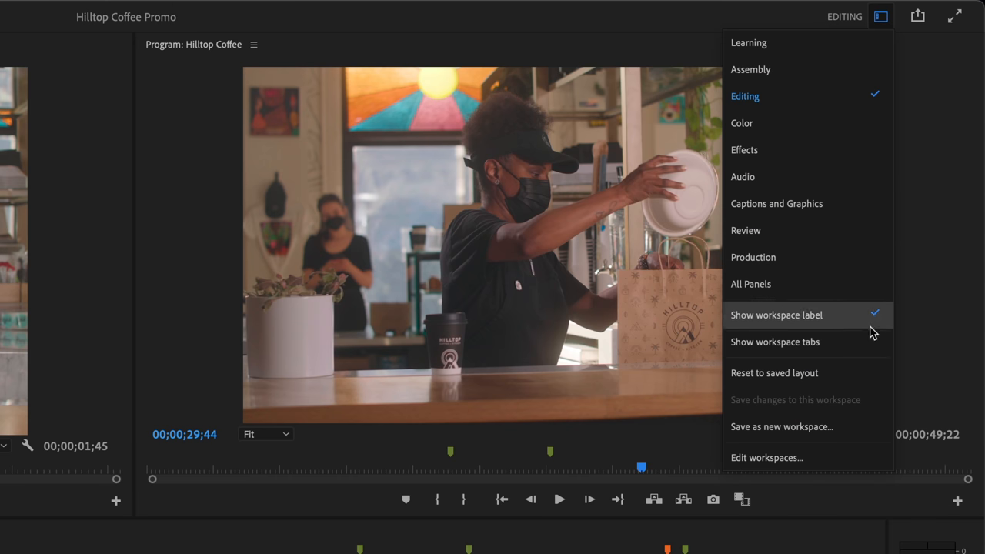
left_click(775, 341)
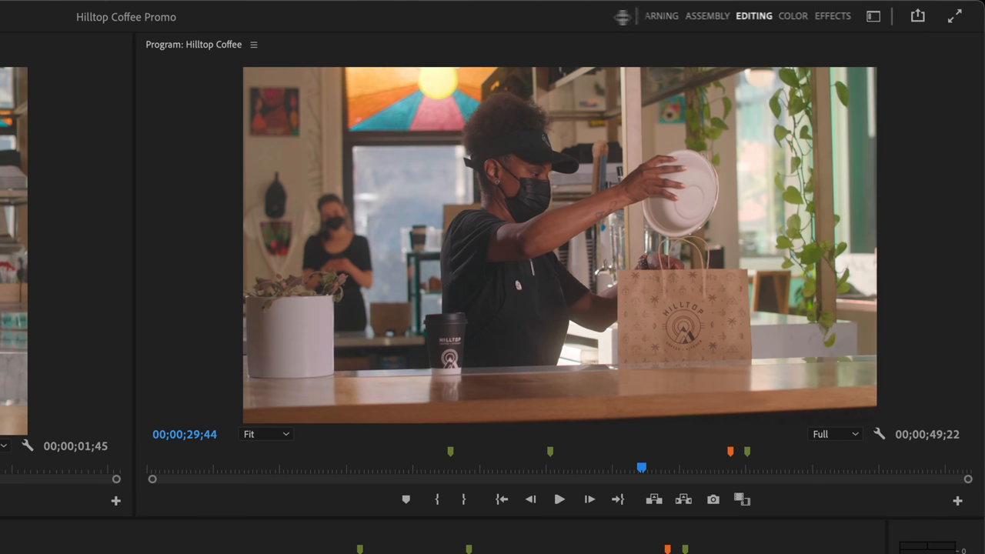
left_click(779, 15)
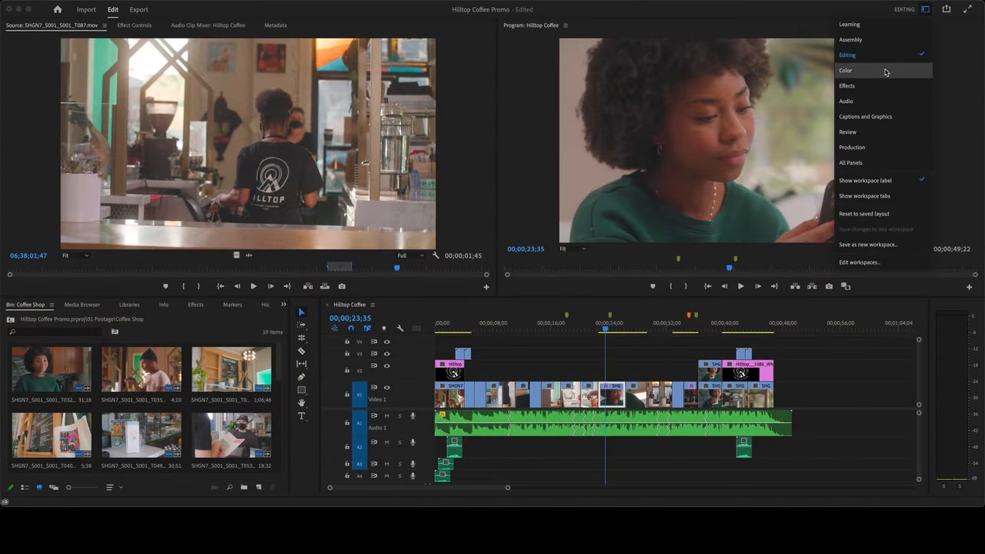
Switch to the Color workspace, then bring up Edit workspaces… from the workspace menu
left_click(845, 71)
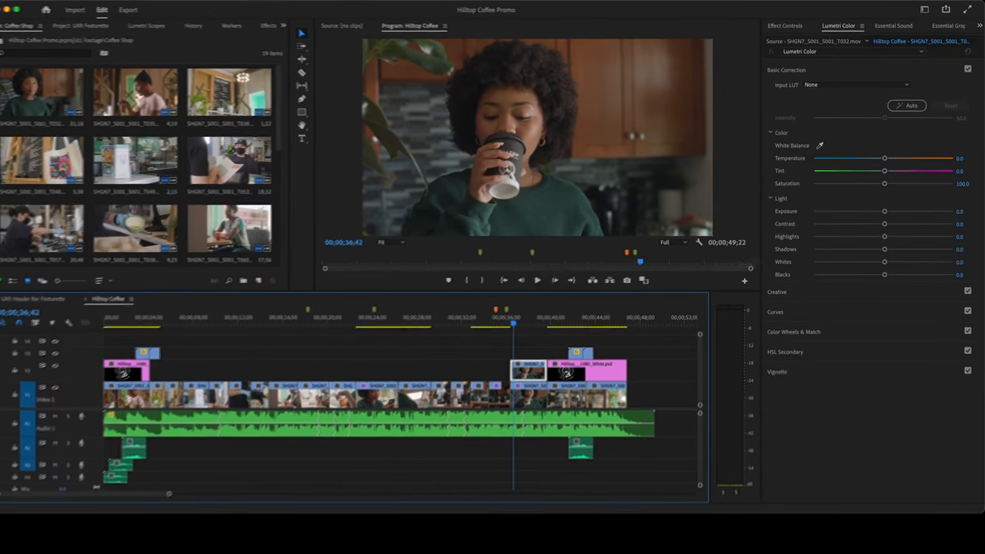
left_click(890, 15)
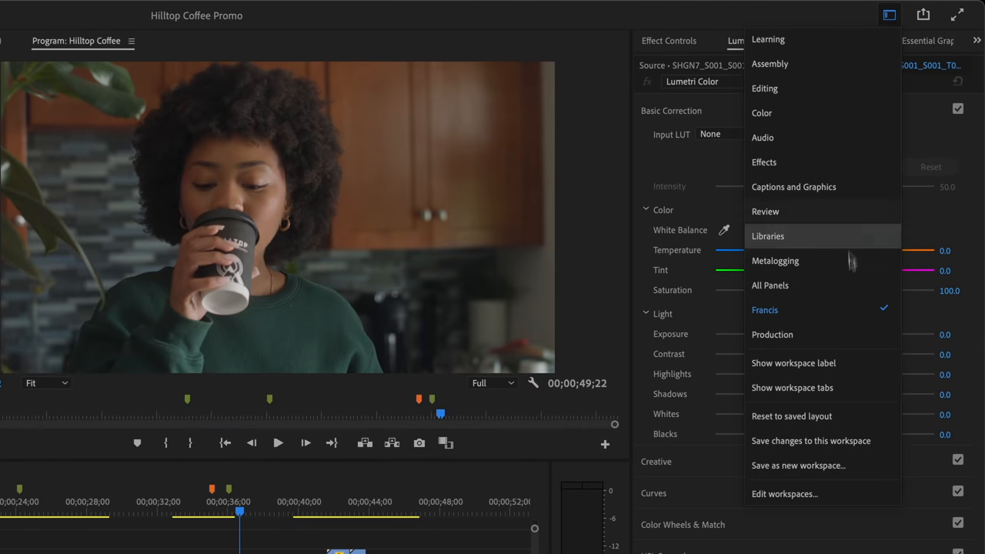
left_click(785, 493)
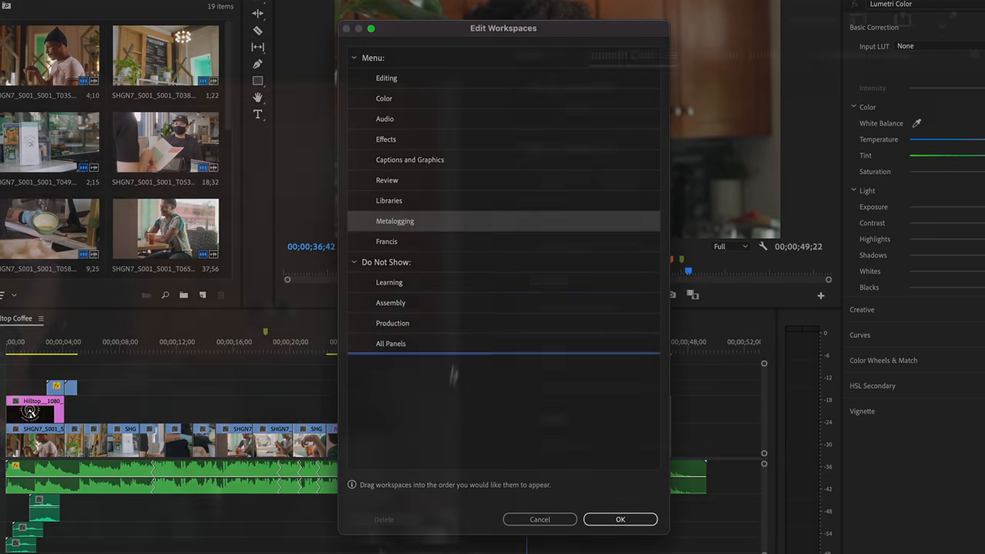
Confirm the hidden workspaces with OK and return to the Editing workspace
left_click(858, 18)
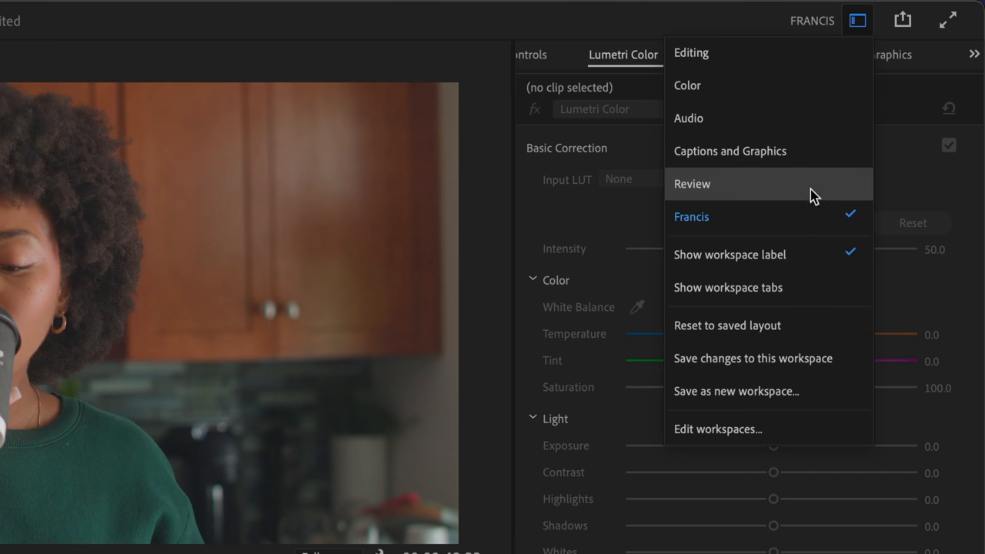
left_click(691, 52)
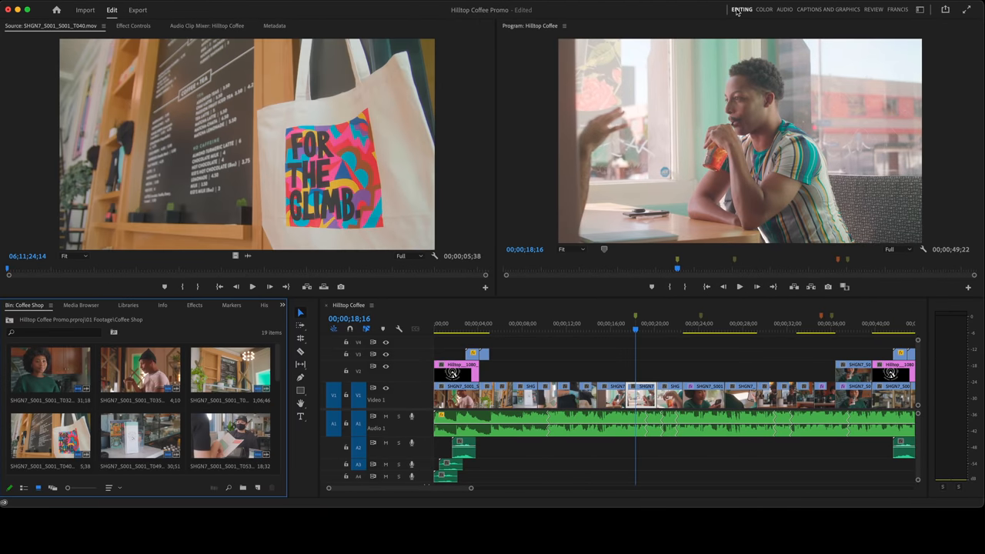
Bring up Quick Export for Hilltop Coffee and unfold its Preset list
left_click(945, 10)
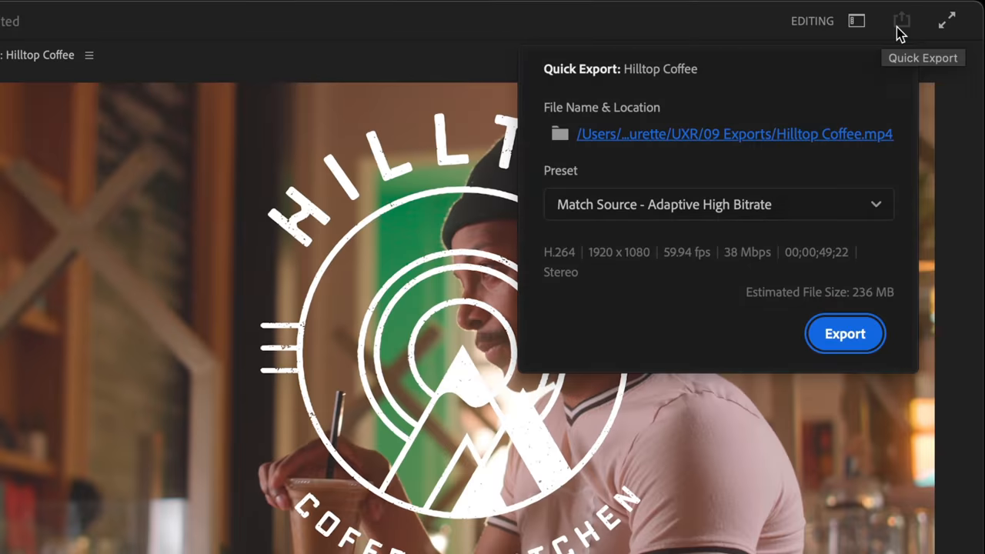
left_click(845, 333)
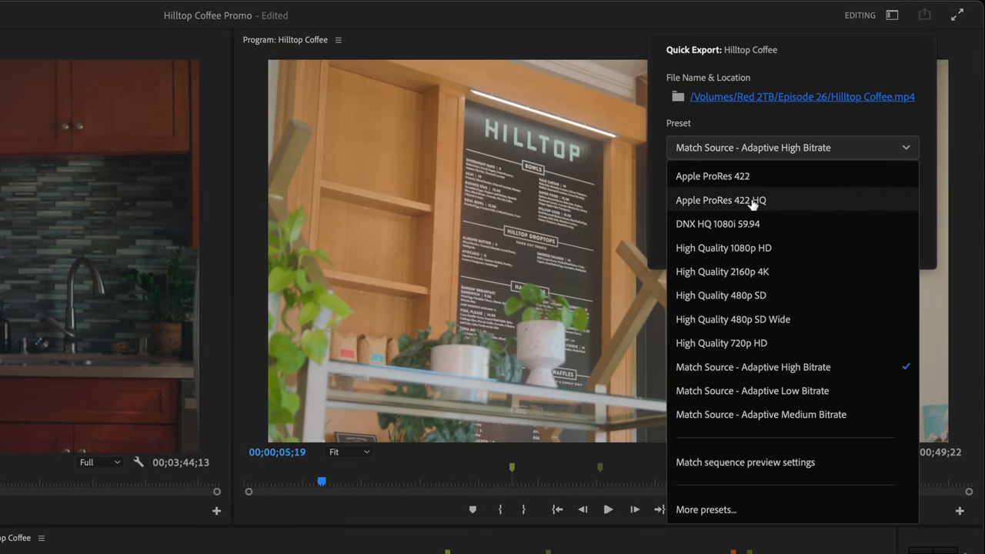
left_click(720, 200)
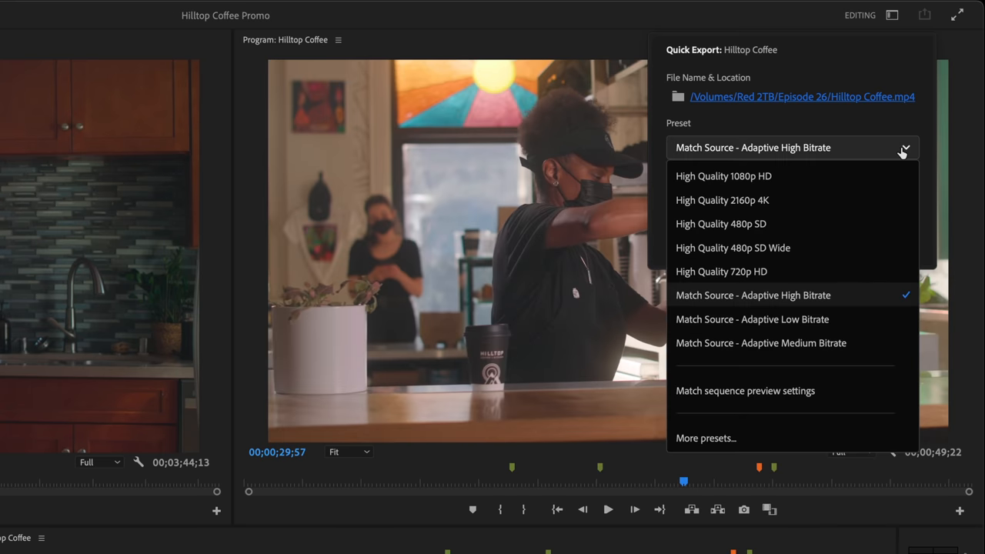
Go to More presets… and search the Preset Manager for "pro" to find ProRes presets
left_click(705, 437)
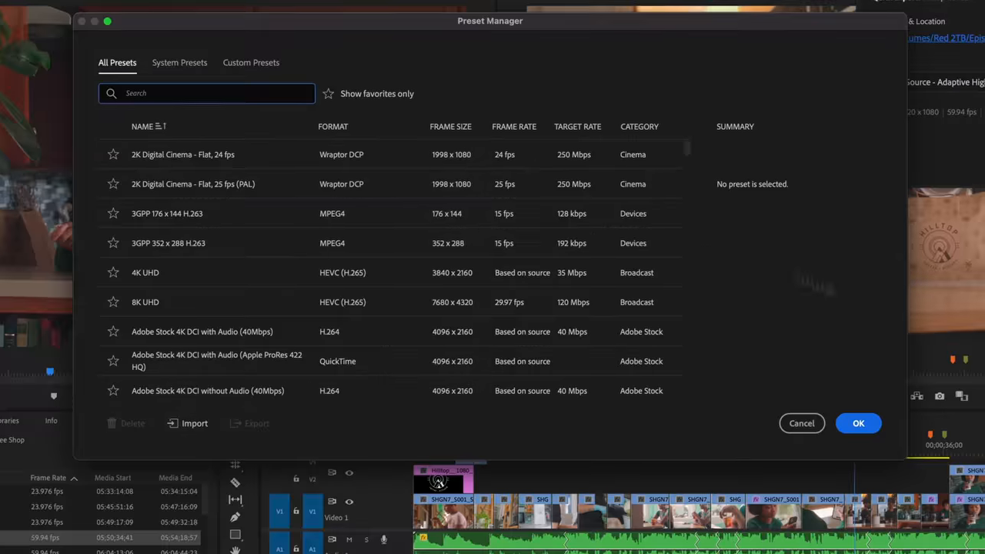
type("pro")
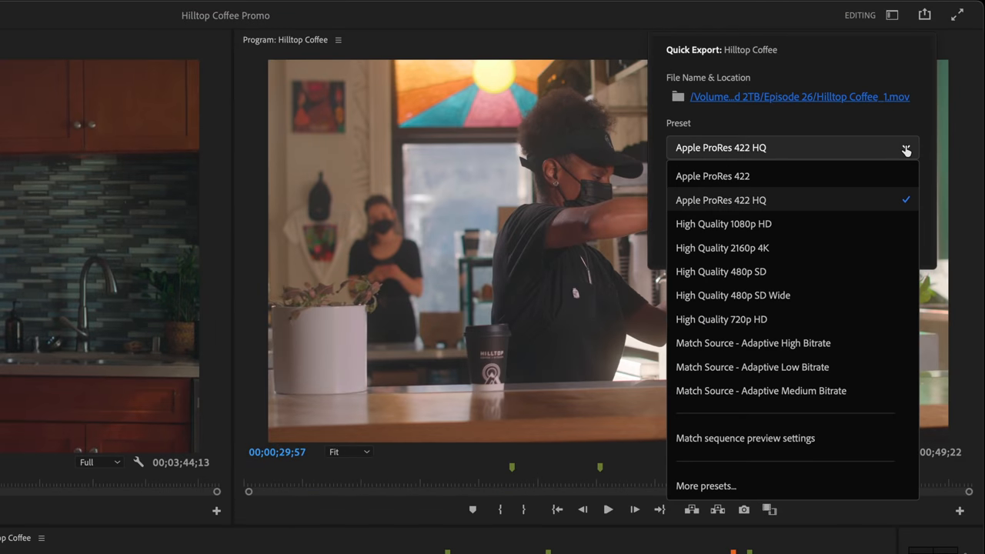
mouse_move(850, 210)
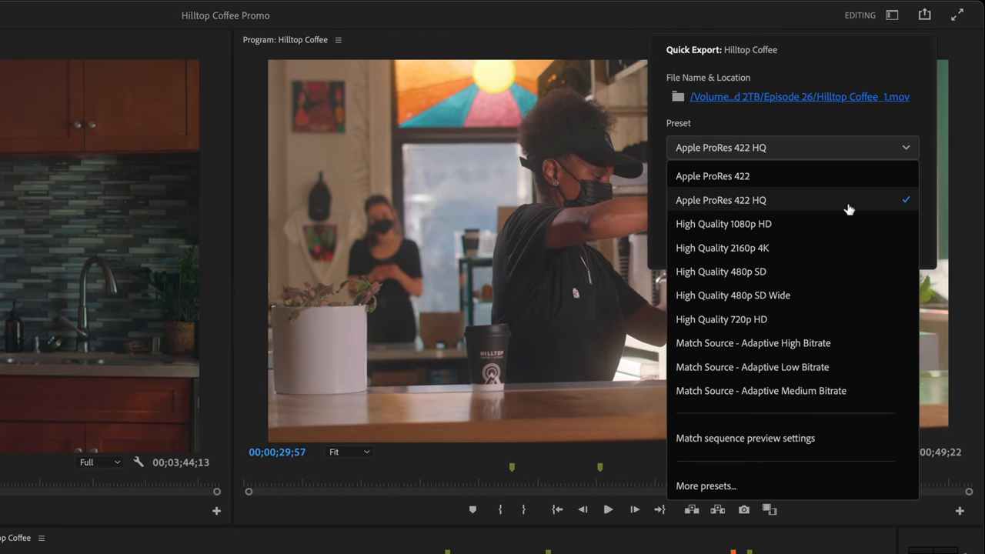
mouse_move(788, 437)
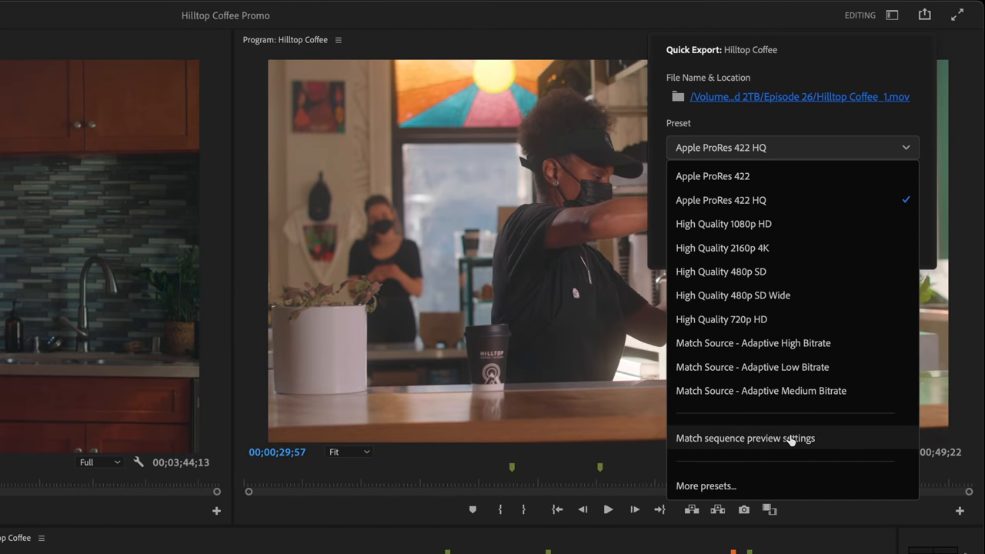
Choose Match sequence preview settings as the preset and dismiss Quick Export
left_click(745, 437)
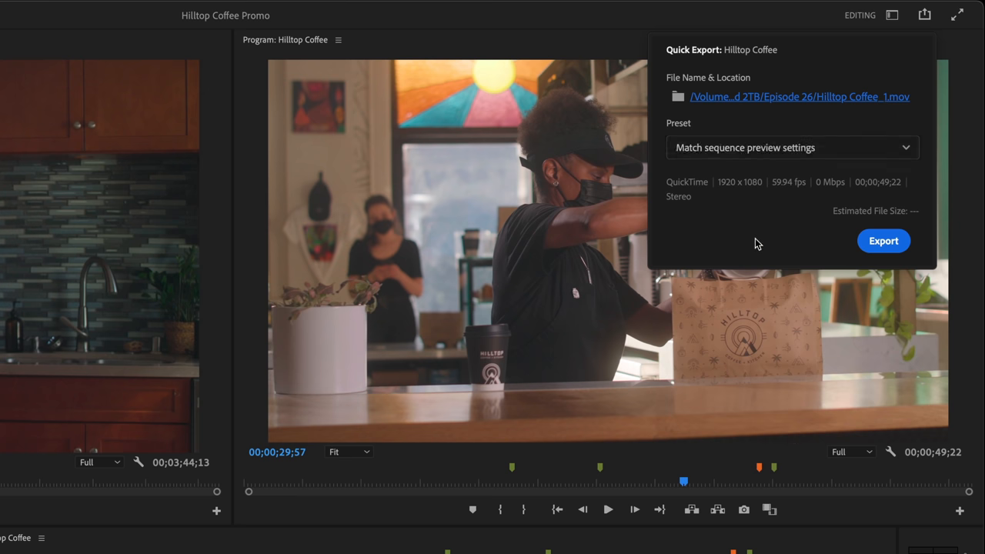
left_click(884, 240)
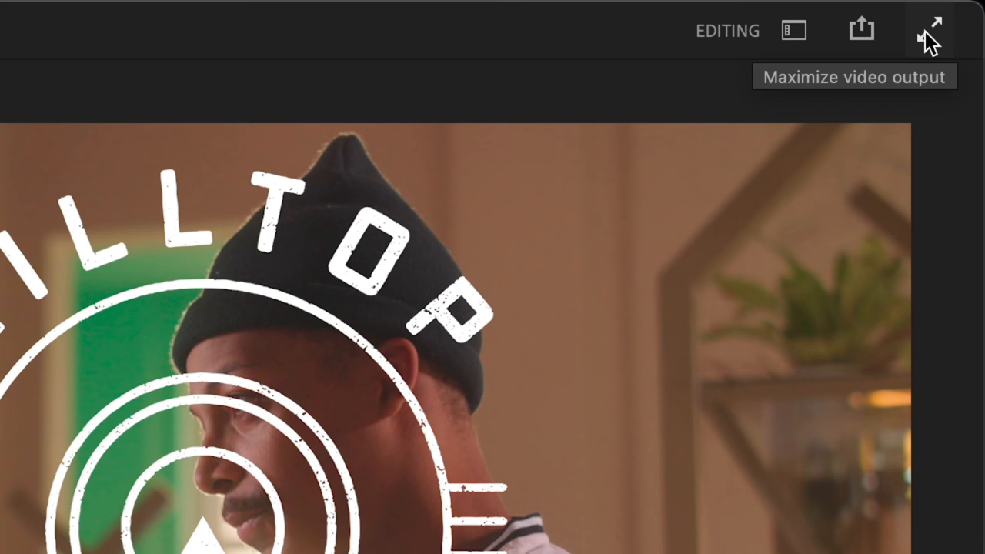
Maximize the video output to full screen, then reopen the workspace menu
left_click(931, 23)
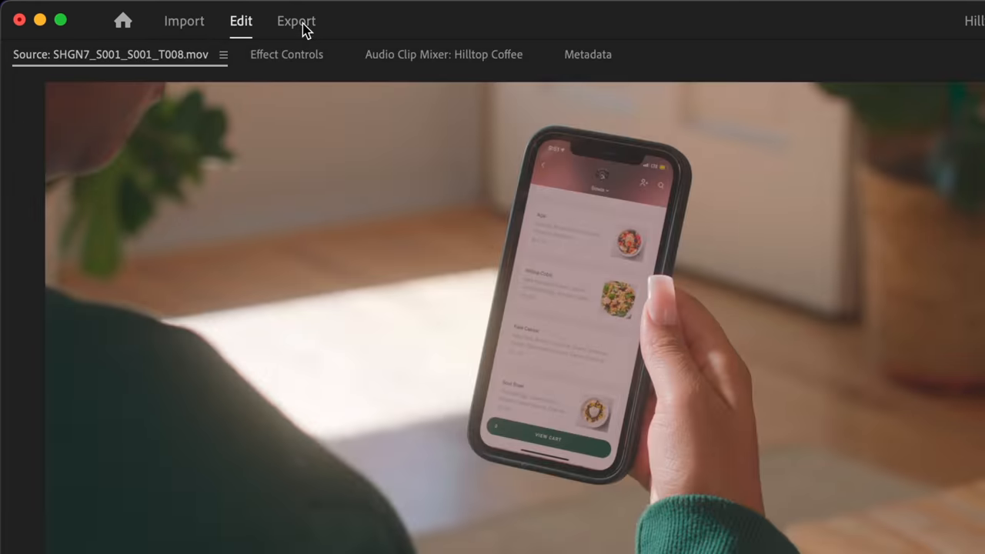
left_click(858, 19)
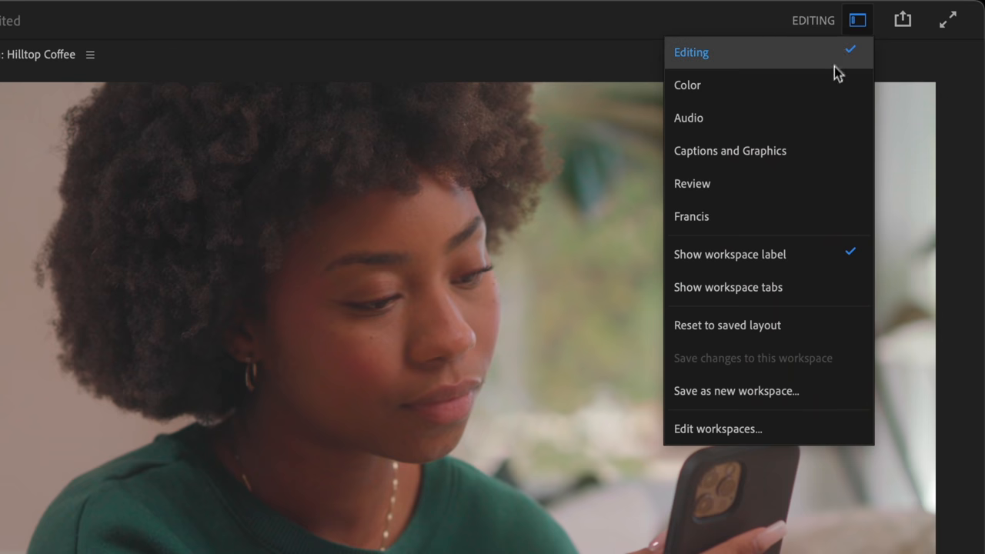